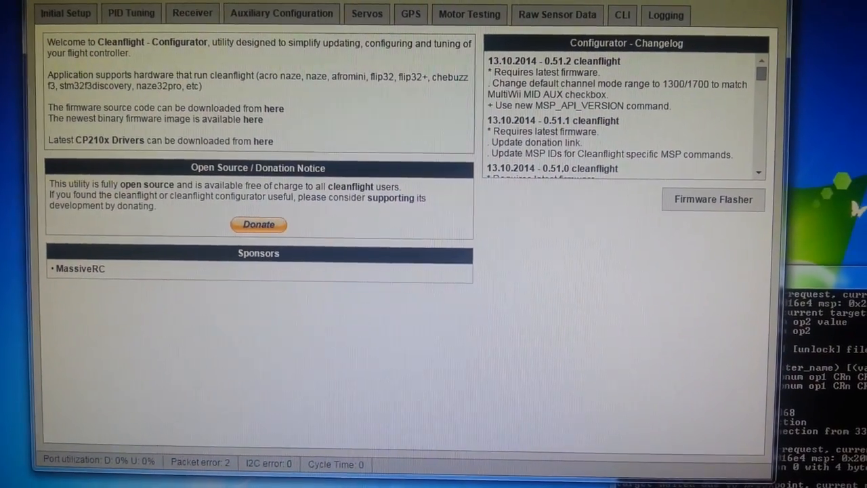
Step: Enter CLI mode and dump the rates for the current rate profile 0
left_click(622, 15)
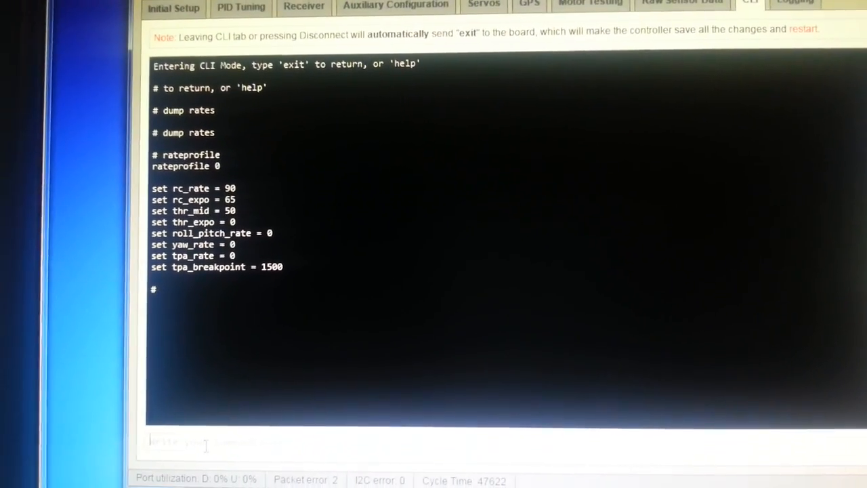
Step: Select rateprofile 1 and dump its rates, matching profile 0's values
type("rate")
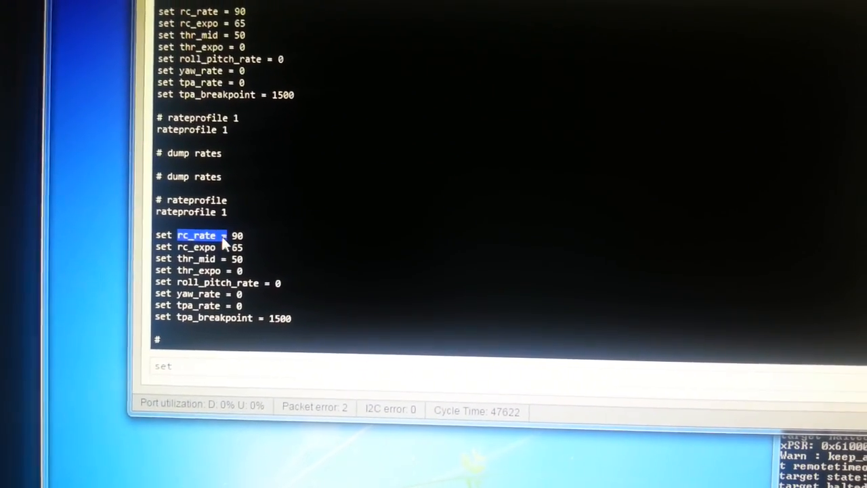
Step: Set rc_rate to 100 in rate profile 1, copying the setting name from the dump
right_click(223, 242)
type(" rc_rate=")
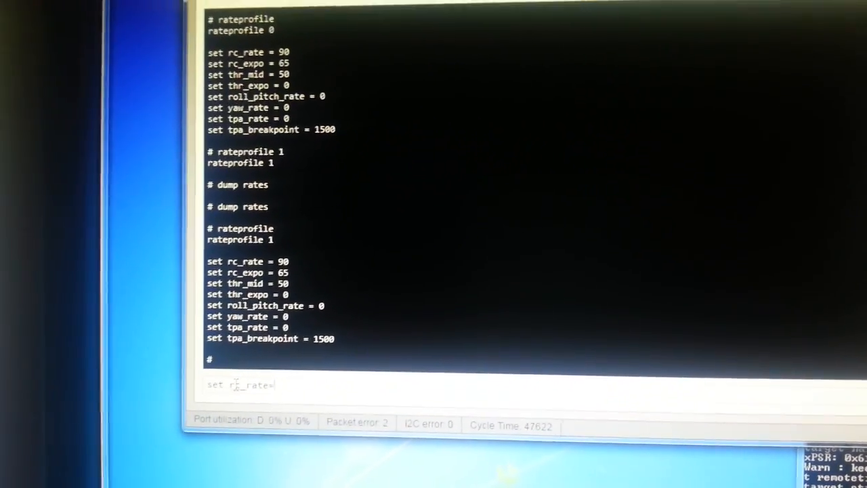
type("100")
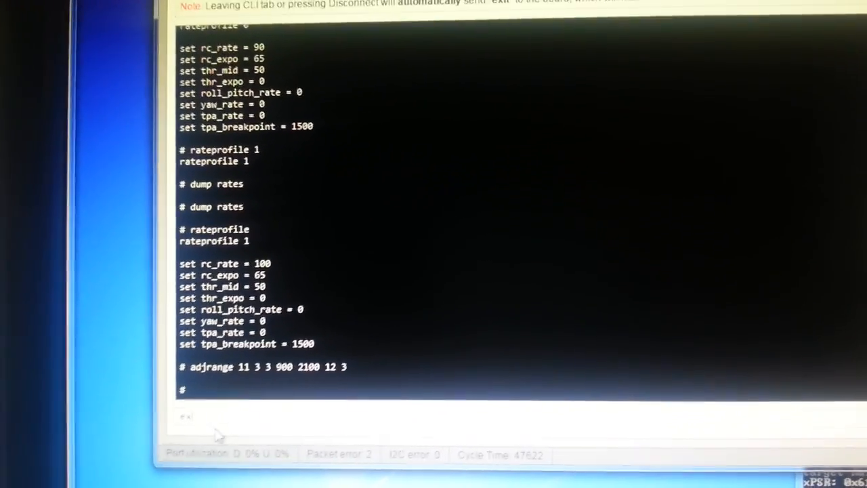
Step: Save the rate profiles and adjrange rule so the board stores them and reboots
type("save")
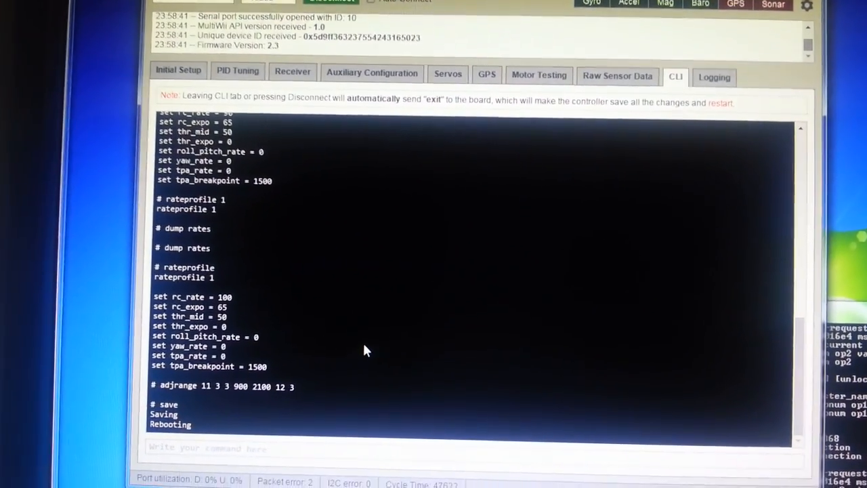
Step: Refresh the Receiver view before and after flipping the AUX switch, seeing RC Rate go 1.00 to 0.90
left_click(293, 71)
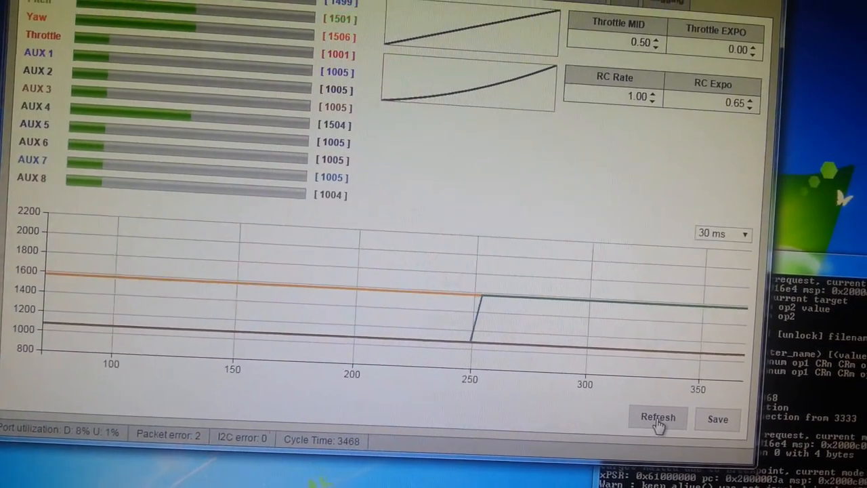
left_click(656, 417)
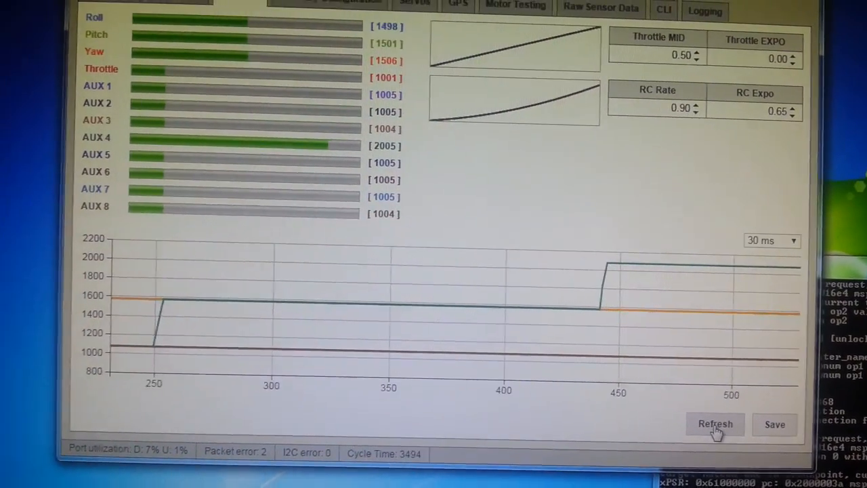
left_click(715, 425)
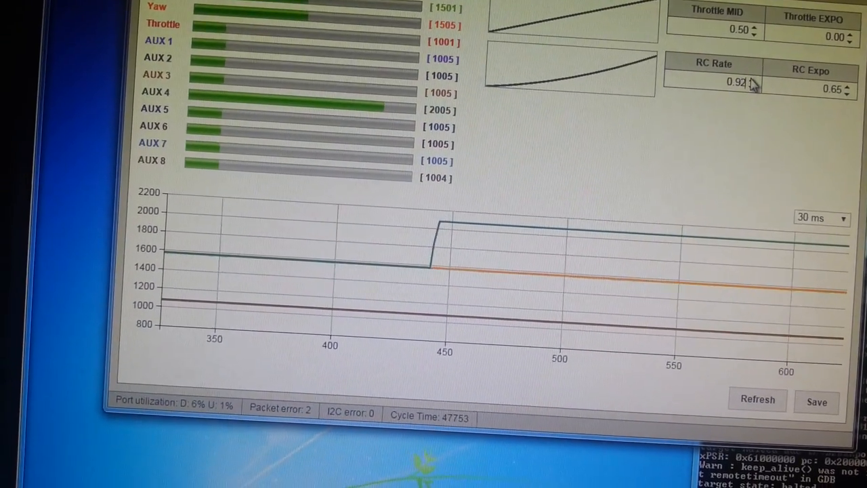
Step: Refresh the Receiver rates once more, then reload PID Tuning data showing Profile 1's zeroed rates
left_click(753, 81)
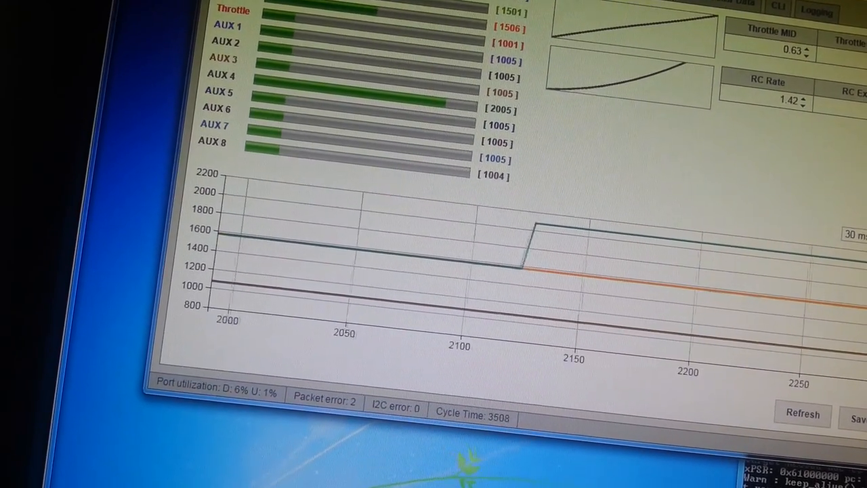
left_click(164, 14)
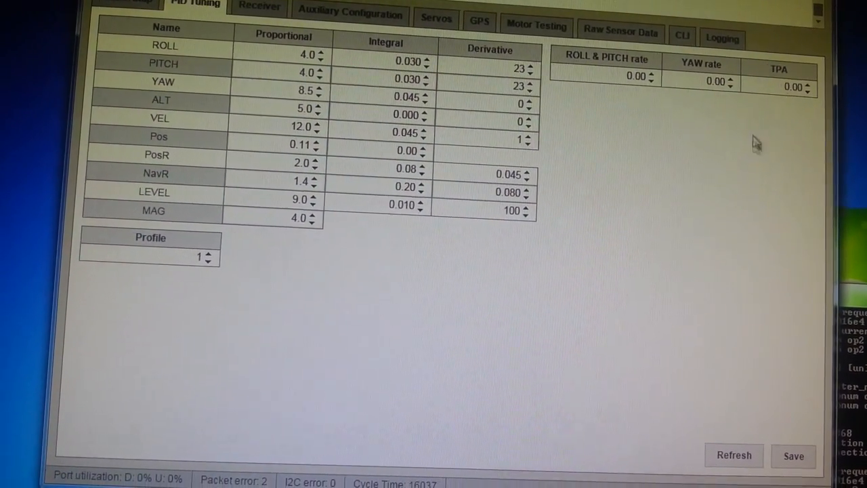
left_click(735, 455)
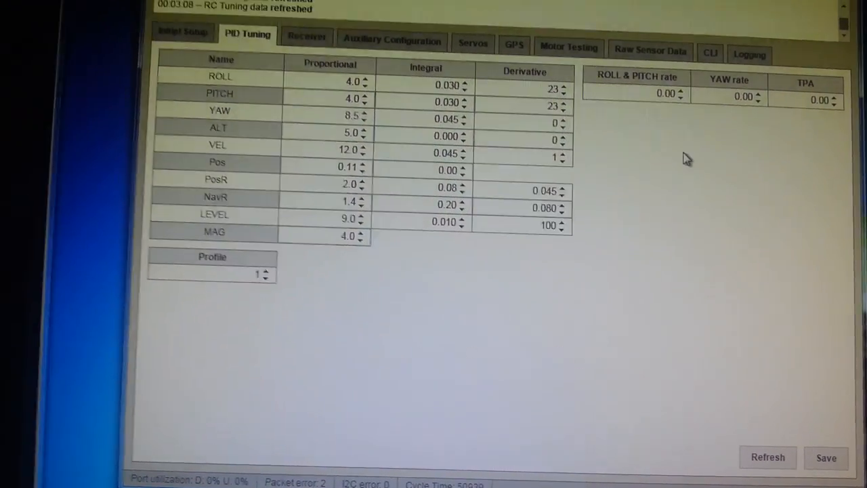